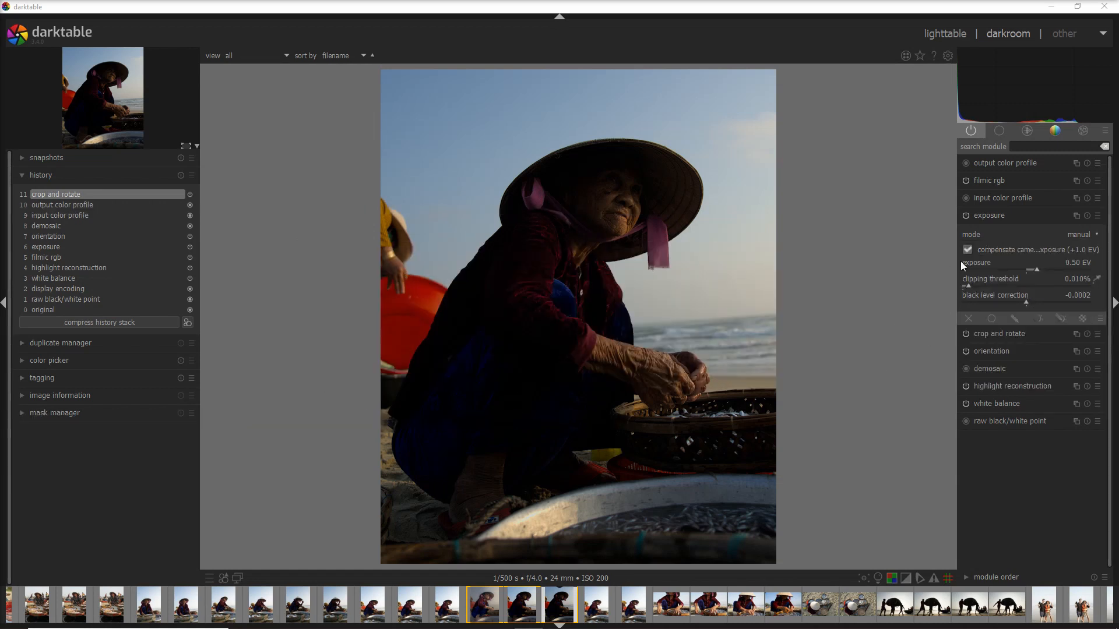
mouse_move(1019, 219)
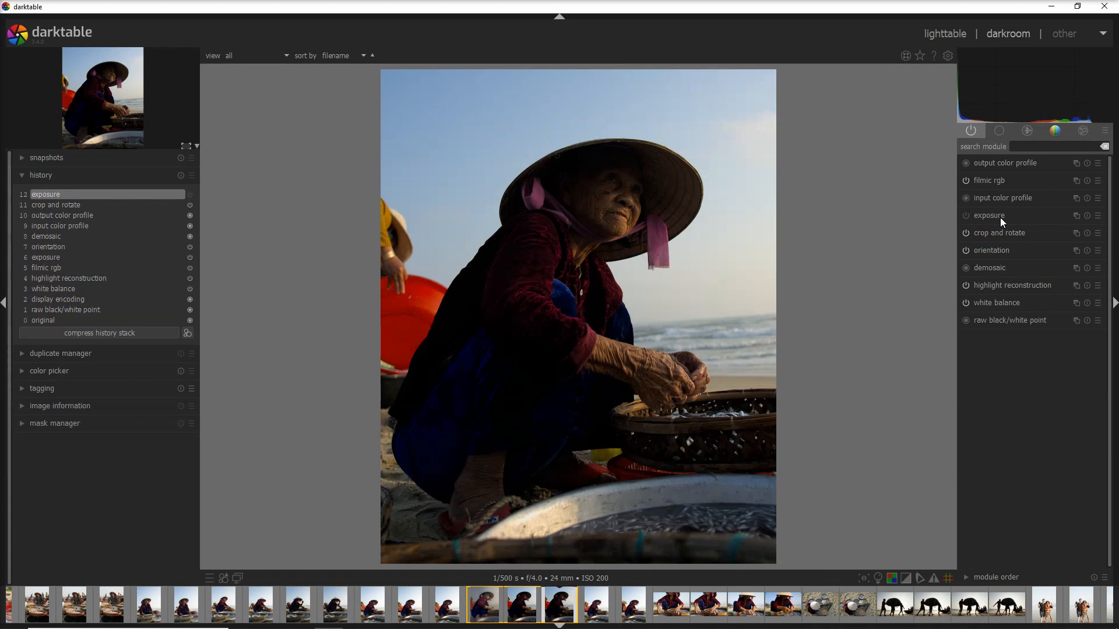
Raise the exposure from 0.50 EV to about 1.86 EV to brighten the woman
click(988, 215)
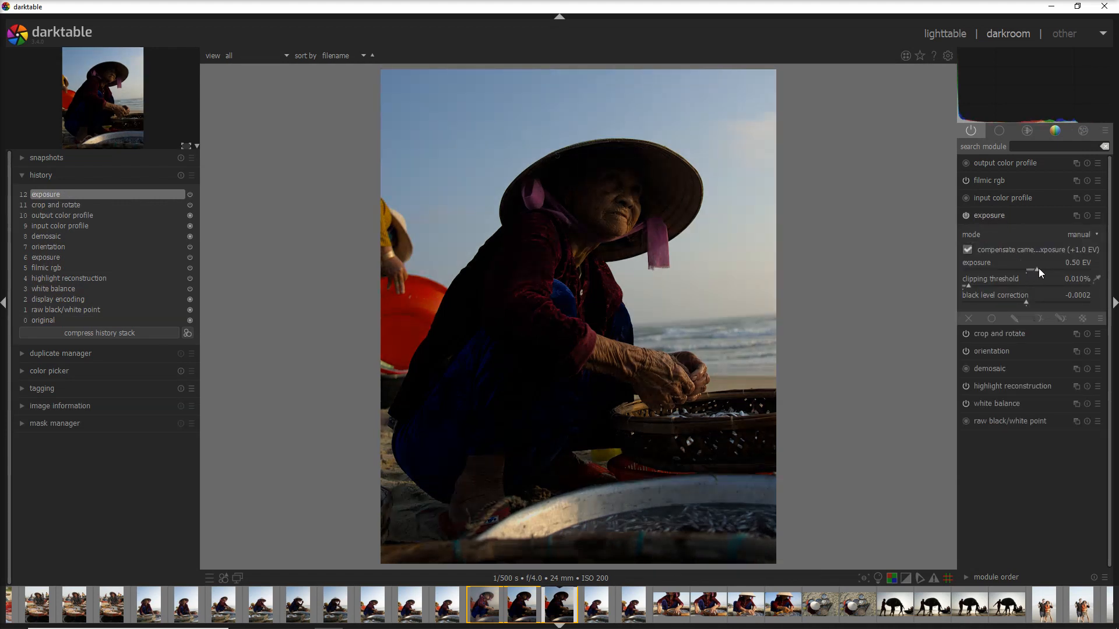
drag(1037, 270, 1055, 271)
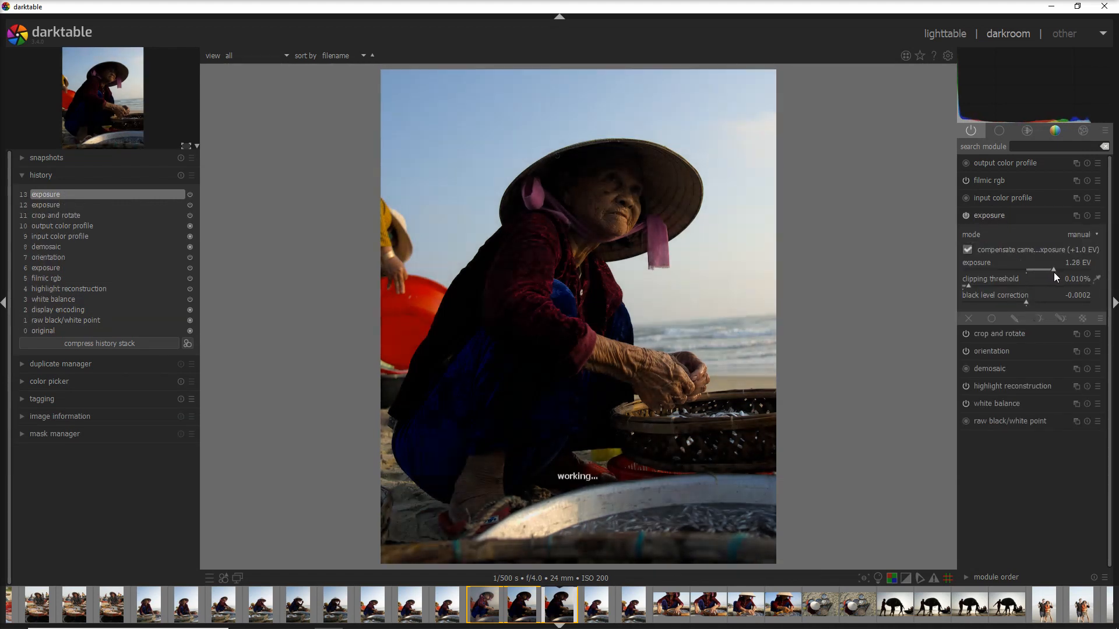
drag(1048, 272, 1063, 271)
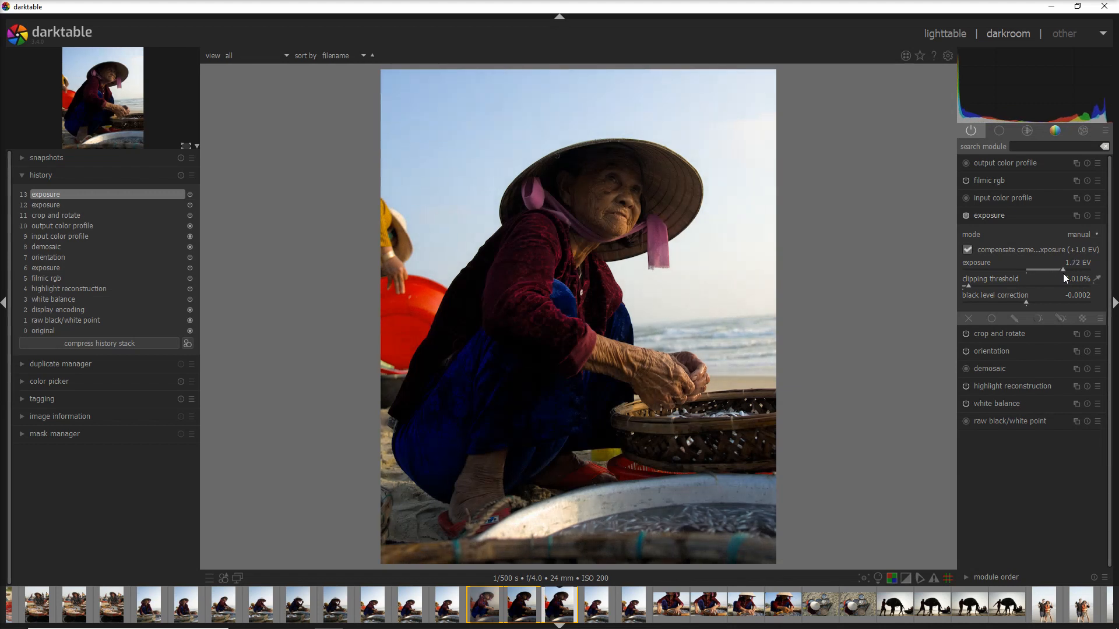
drag(1063, 269, 1069, 269)
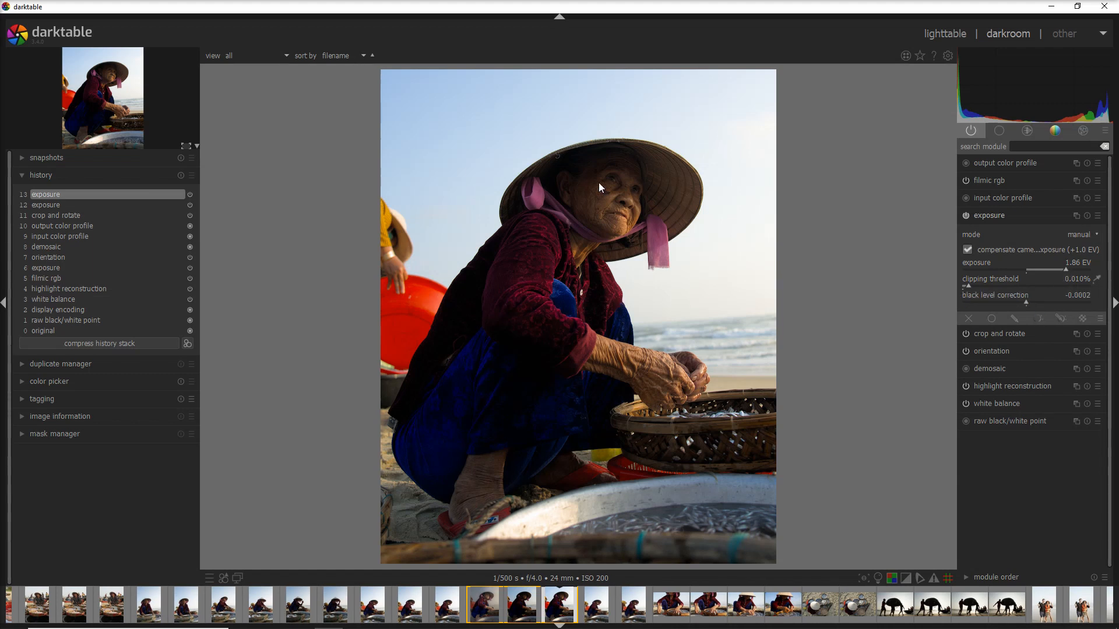
mouse_move(510, 211)
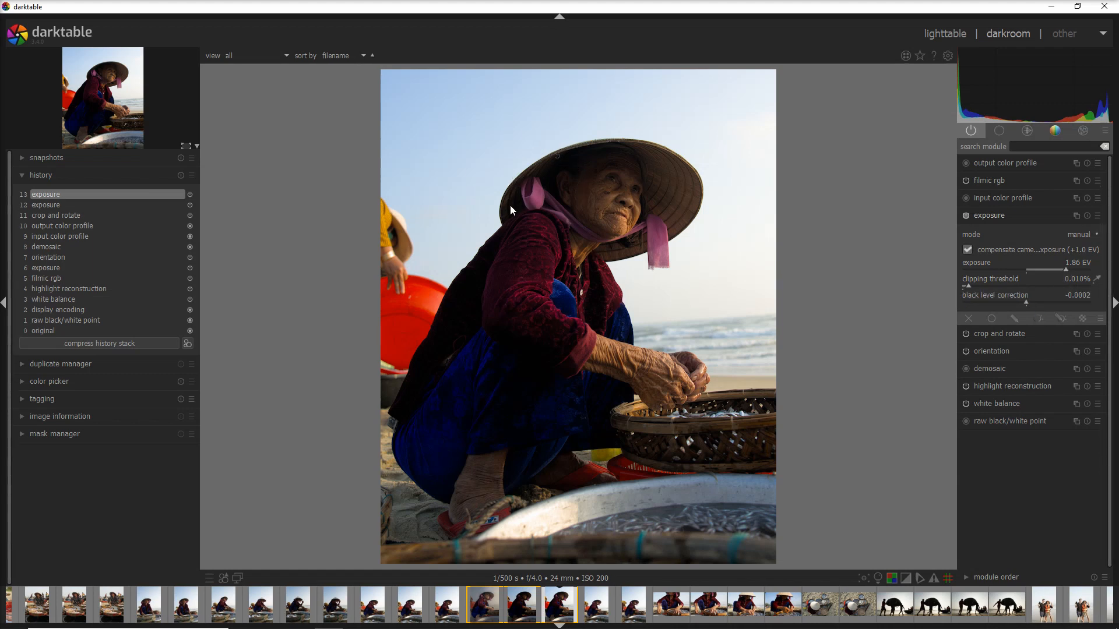
mouse_move(708, 399)
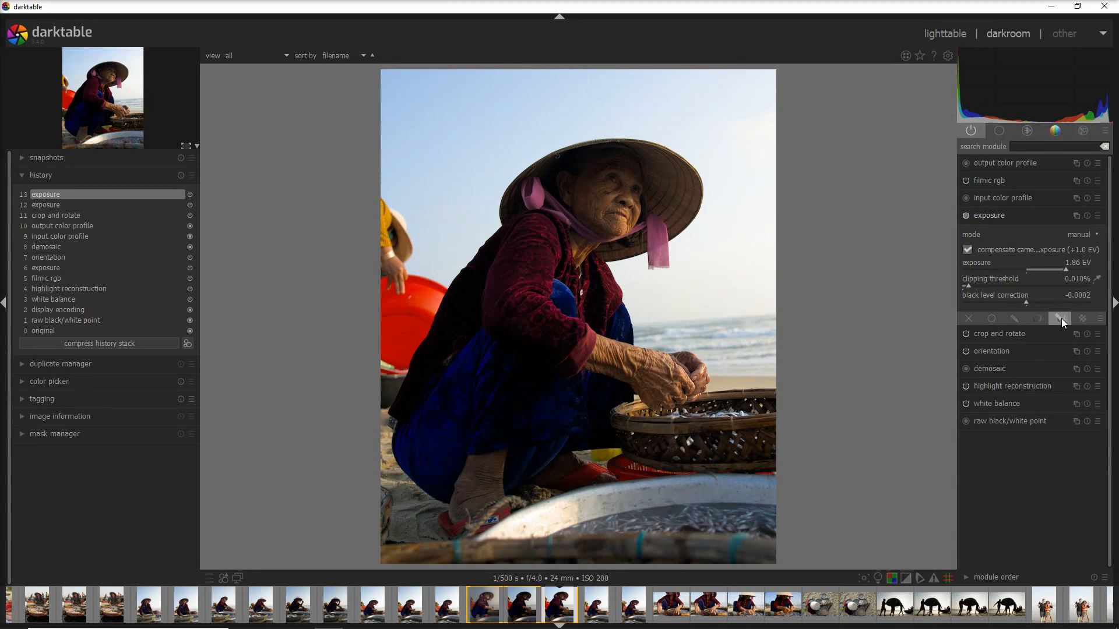
Enable a drawn & parametric mask on exposure, paint over the woman and refine its tonal range
click(1060, 318)
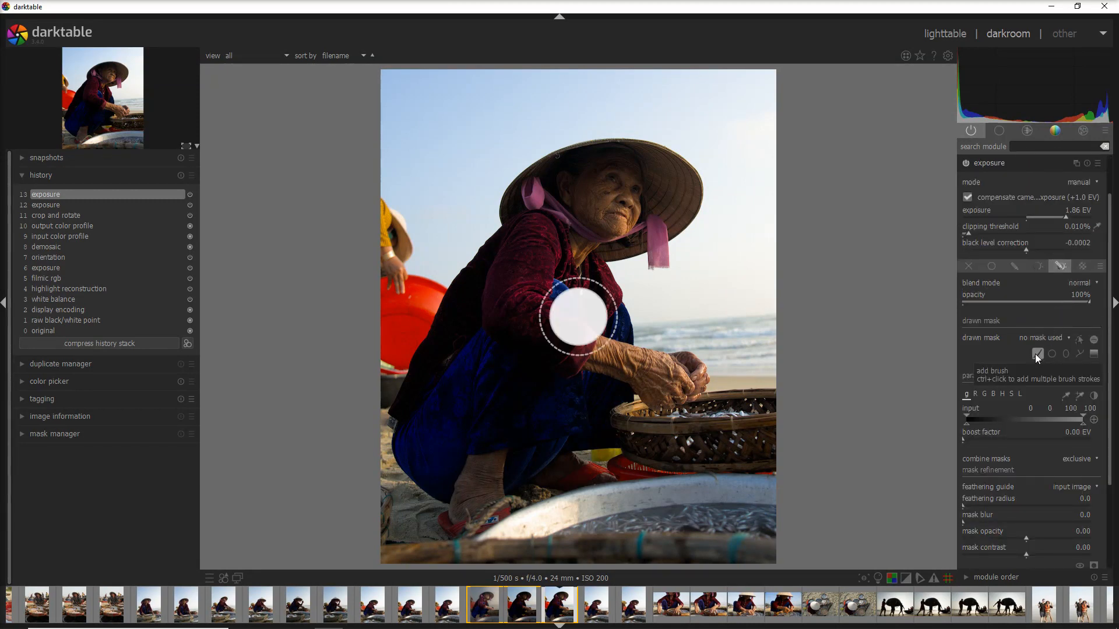
mouse_move(665, 195)
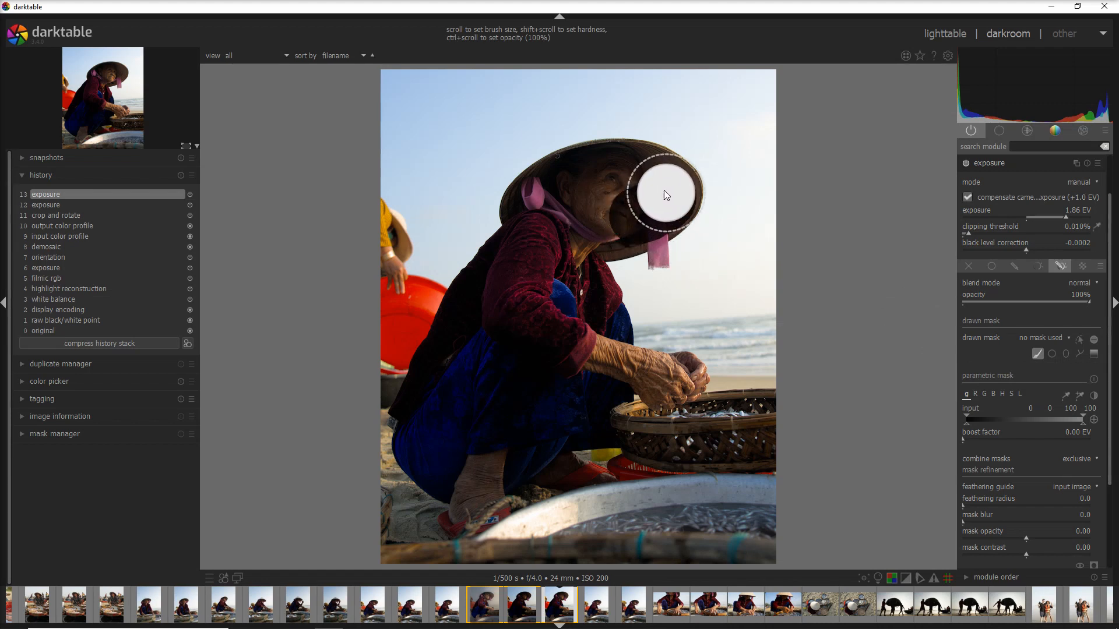
mouse_move(471, 493)
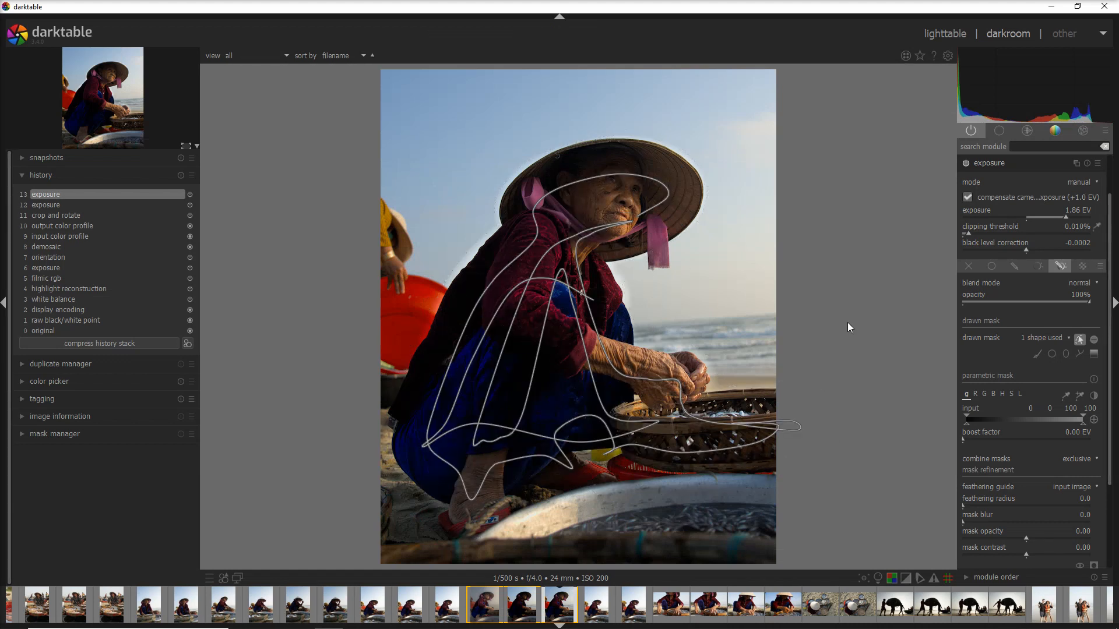
mouse_move(687, 361)
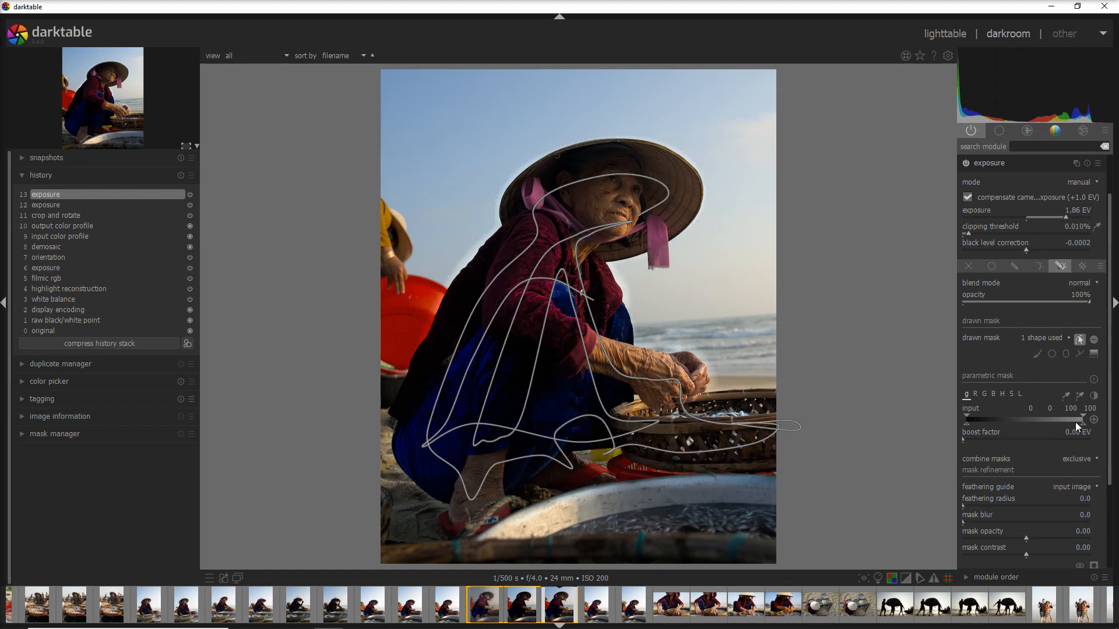
scroll(down, 3)
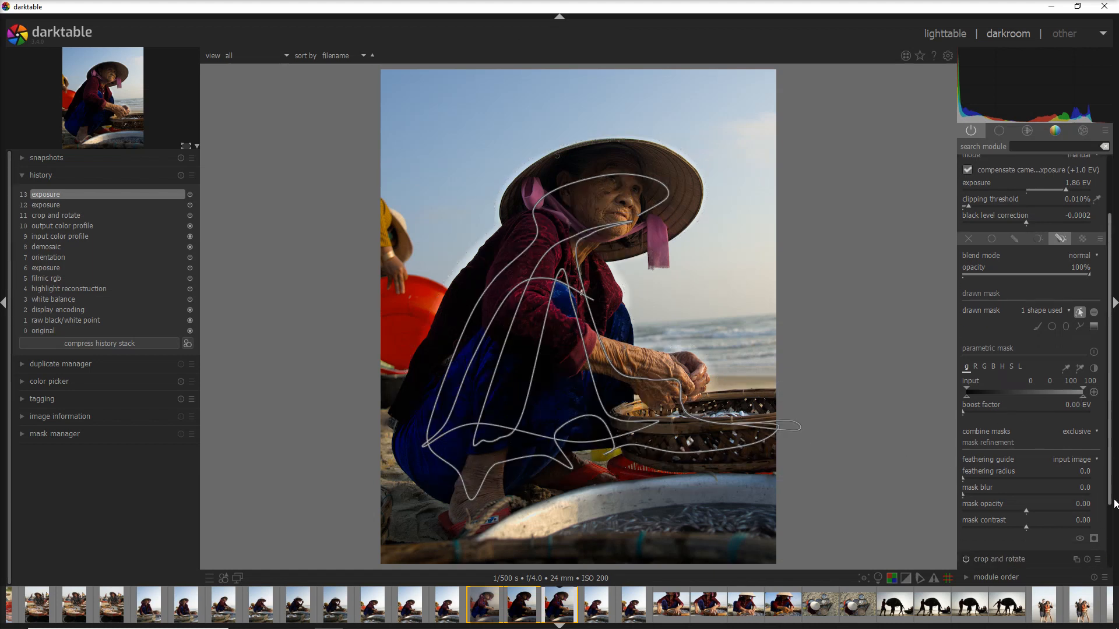
click(1093, 538)
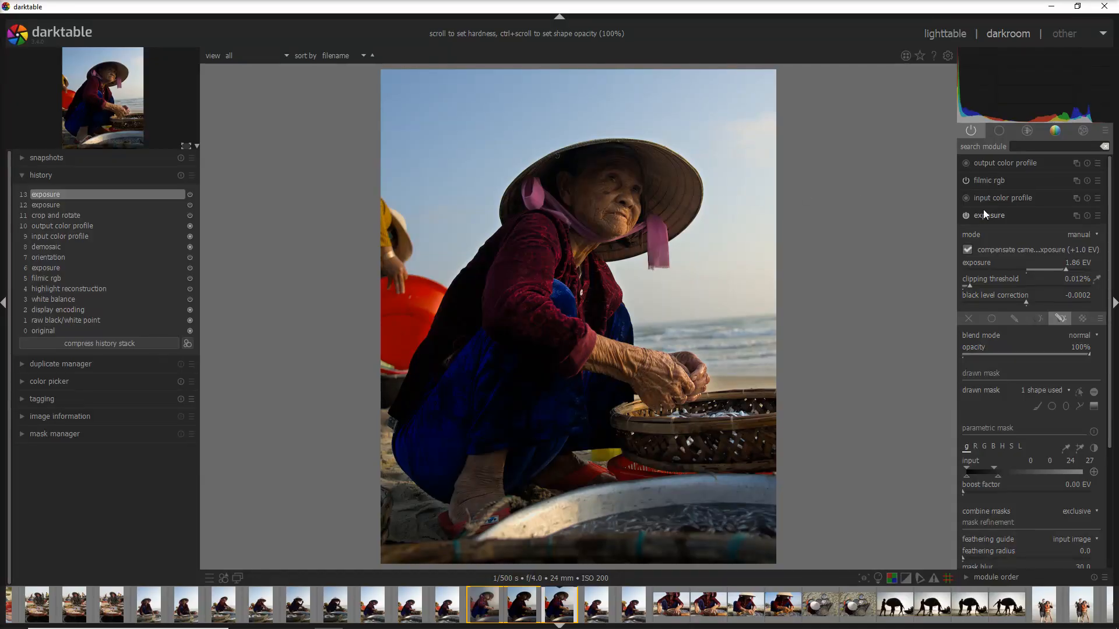
Enable soften and mask it with the woman's existing painted shape from exposure, inverted
click(1083, 131)
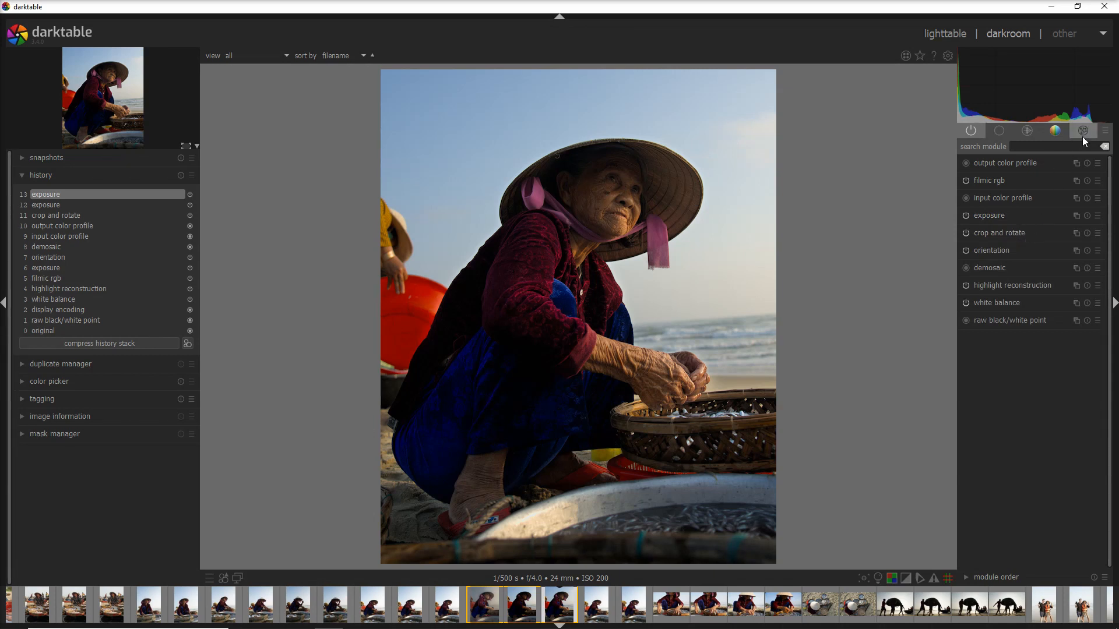
click(1084, 130)
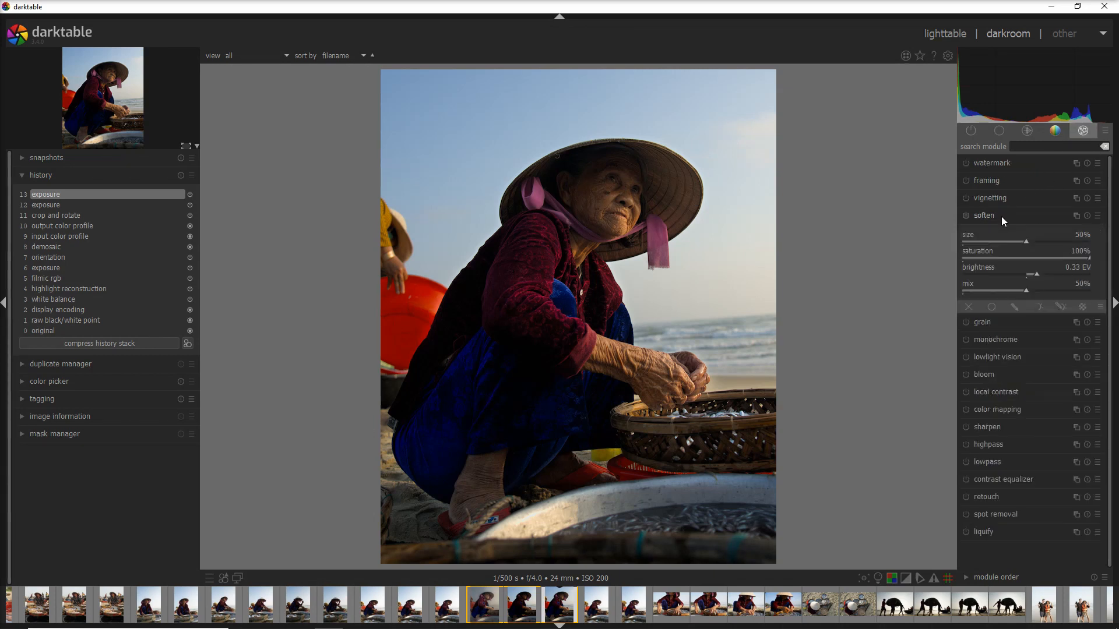
click(965, 215)
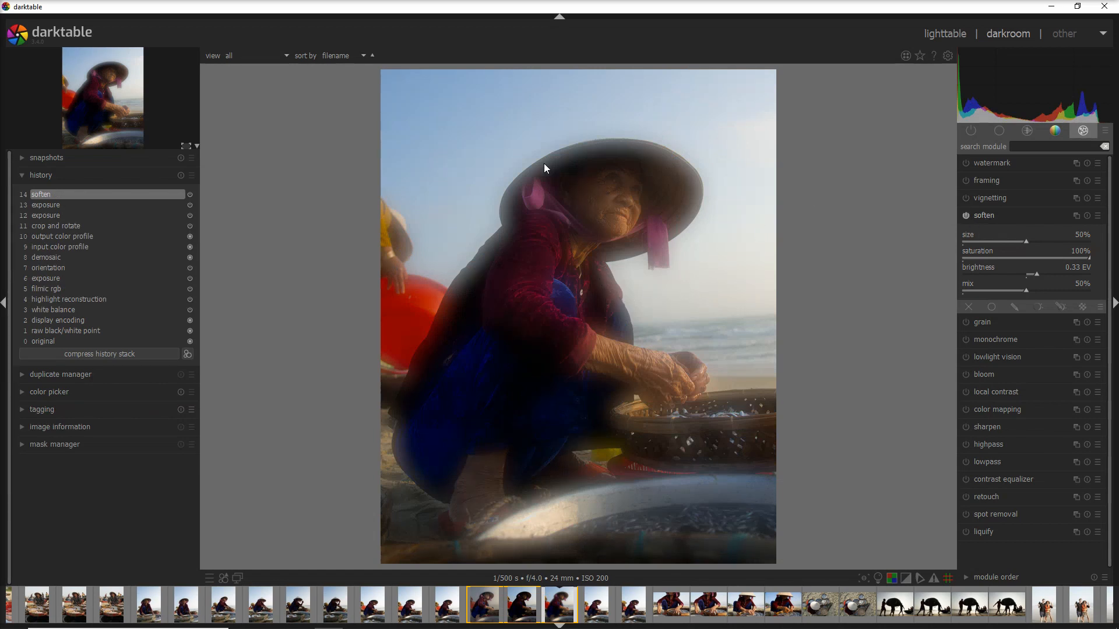
mouse_move(766, 273)
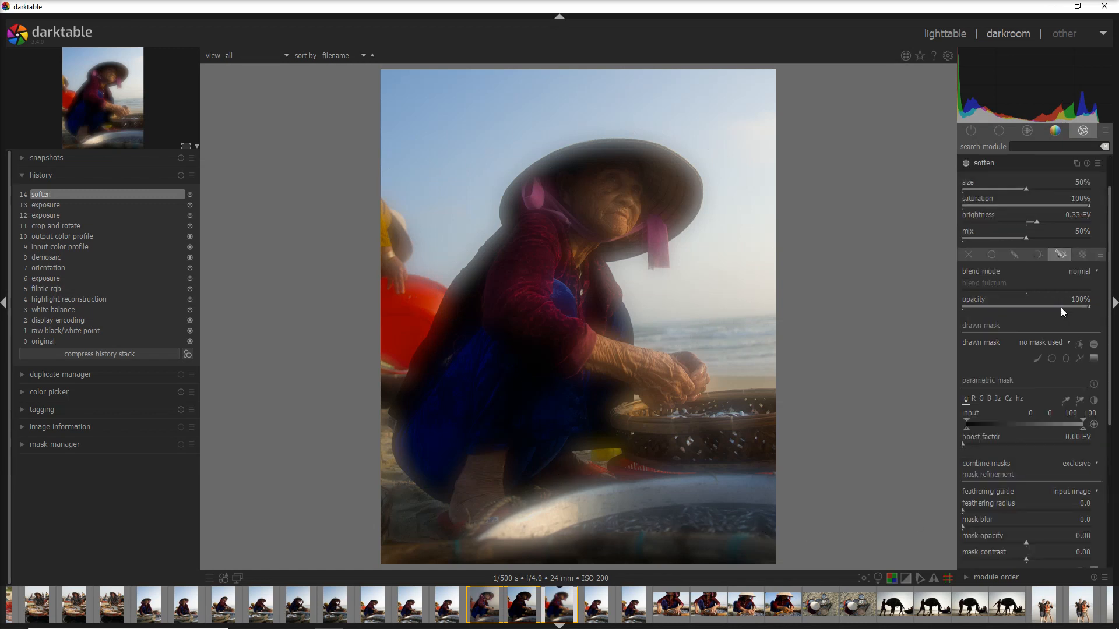
click(1043, 343)
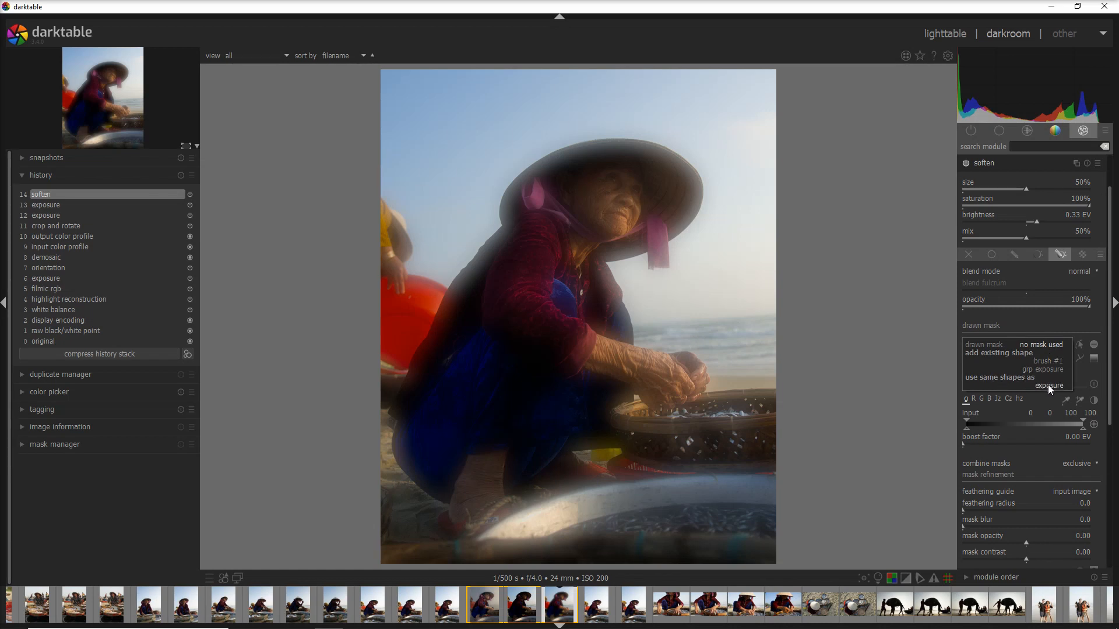
click(1079, 359)
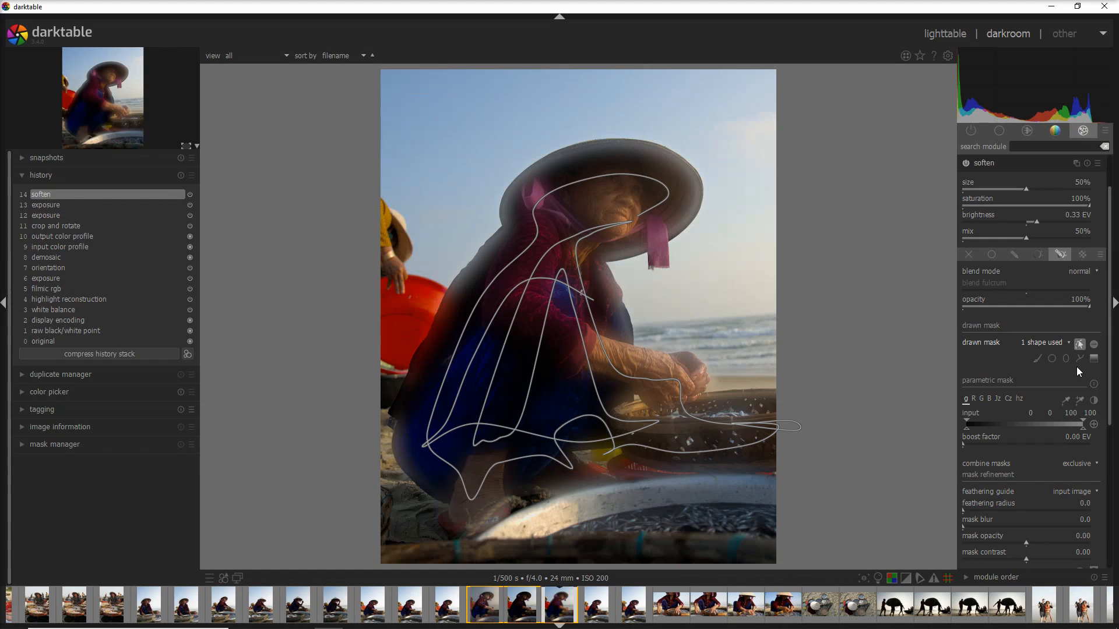
mouse_move(1093, 343)
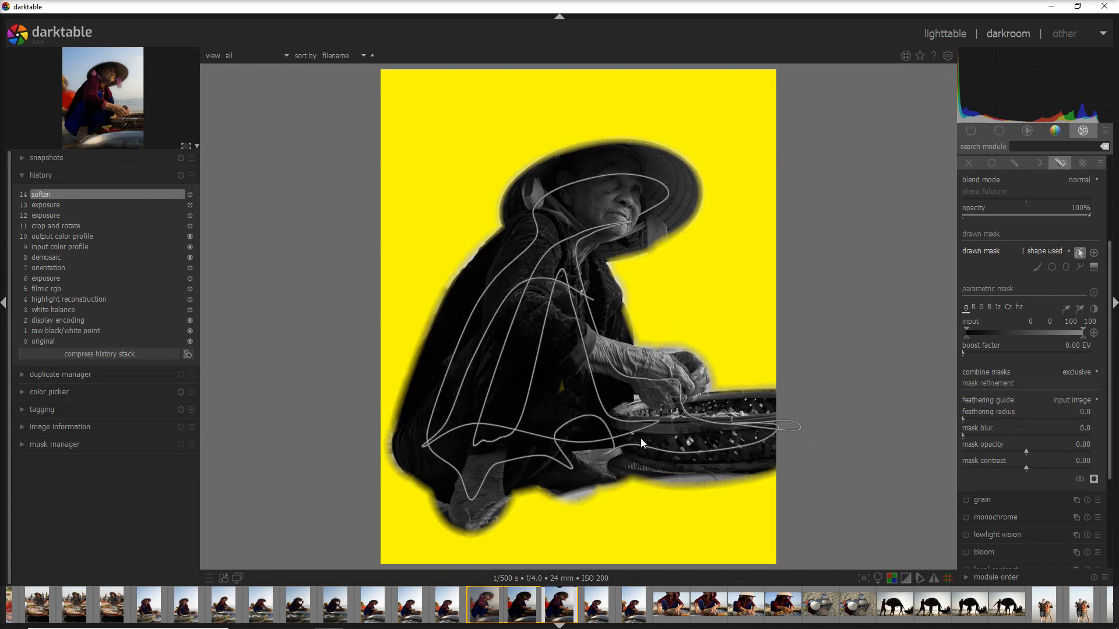
Preview the soften mask coverage, hide it again and reveal the soften settings
click(1093, 479)
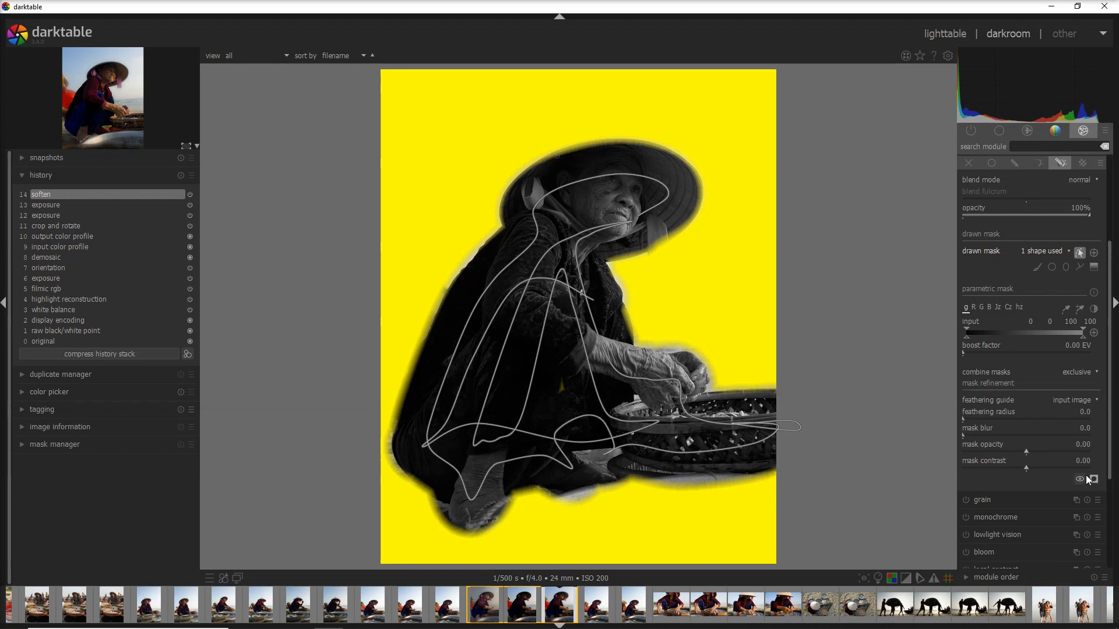
click(1093, 479)
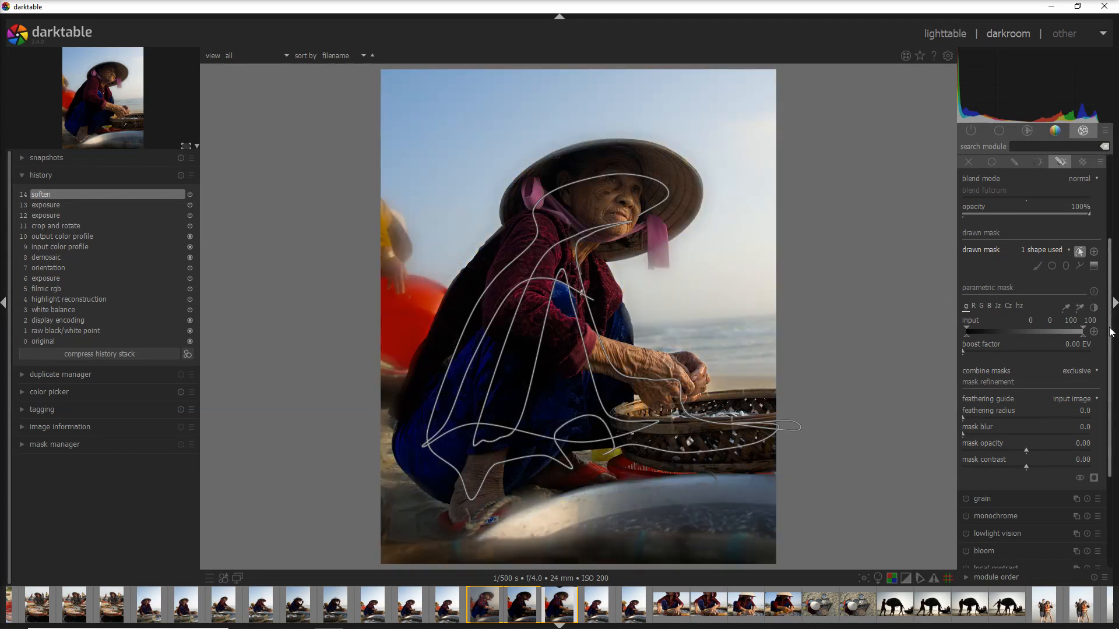
click(984, 215)
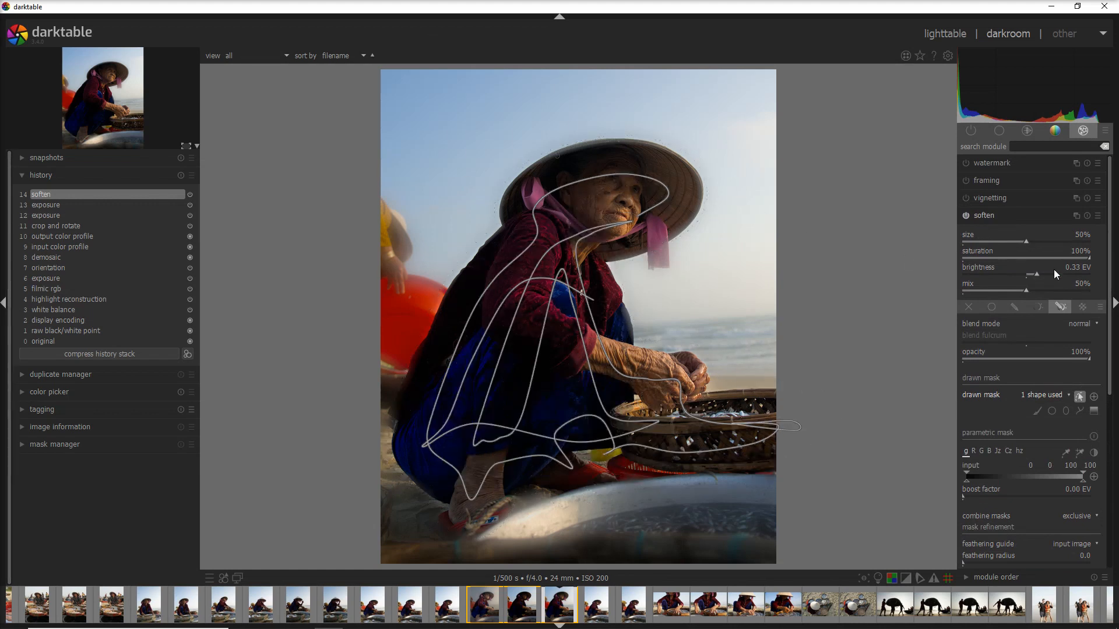
Set soften blur size to 80% and brightness to about -1.29 EV to darken the background
drag(1025, 243, 1038, 242)
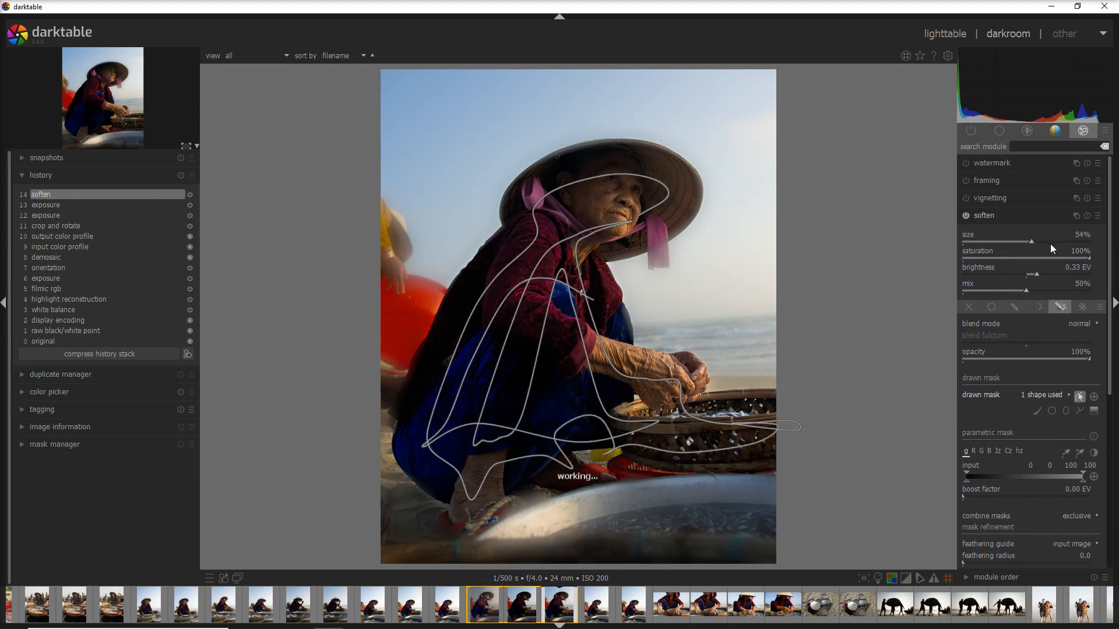
drag(1031, 242, 1063, 242)
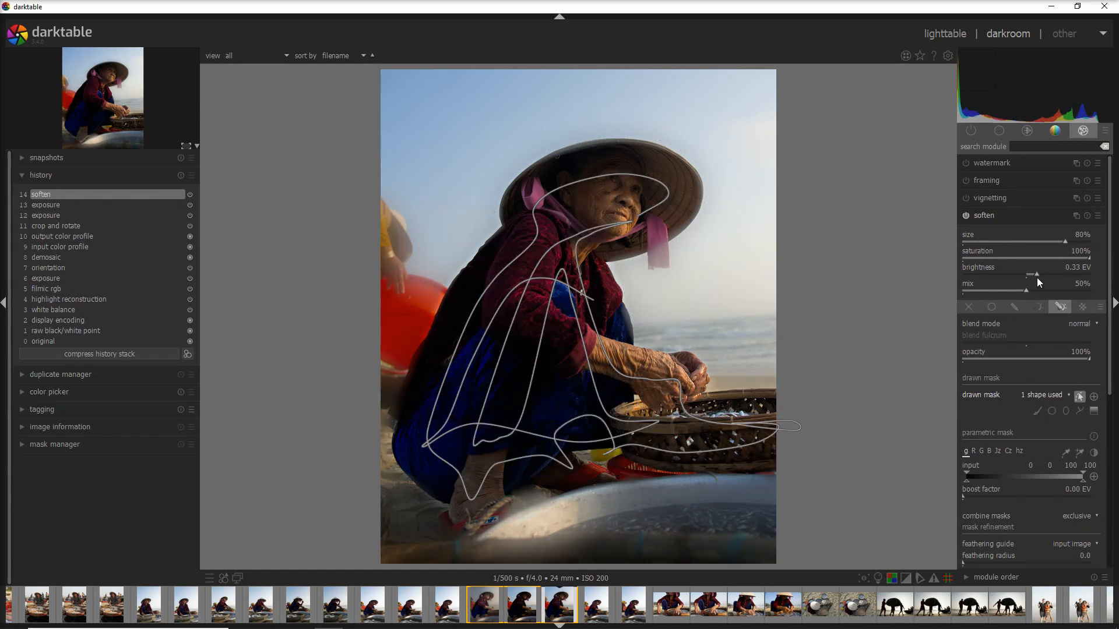
drag(1049, 277, 1005, 276)
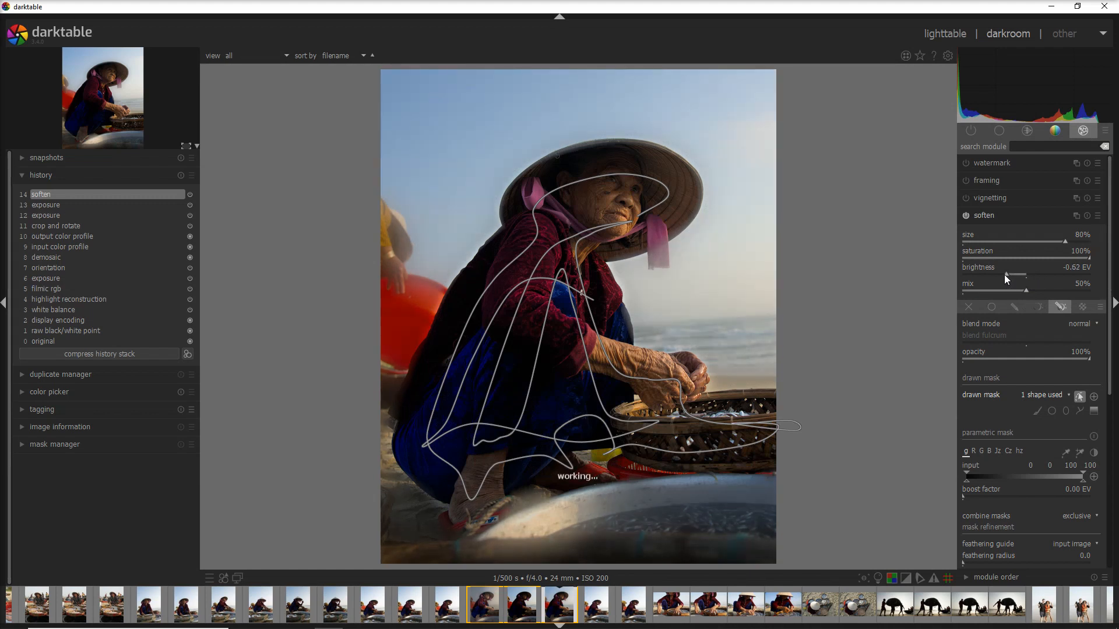
drag(1006, 277, 990, 277)
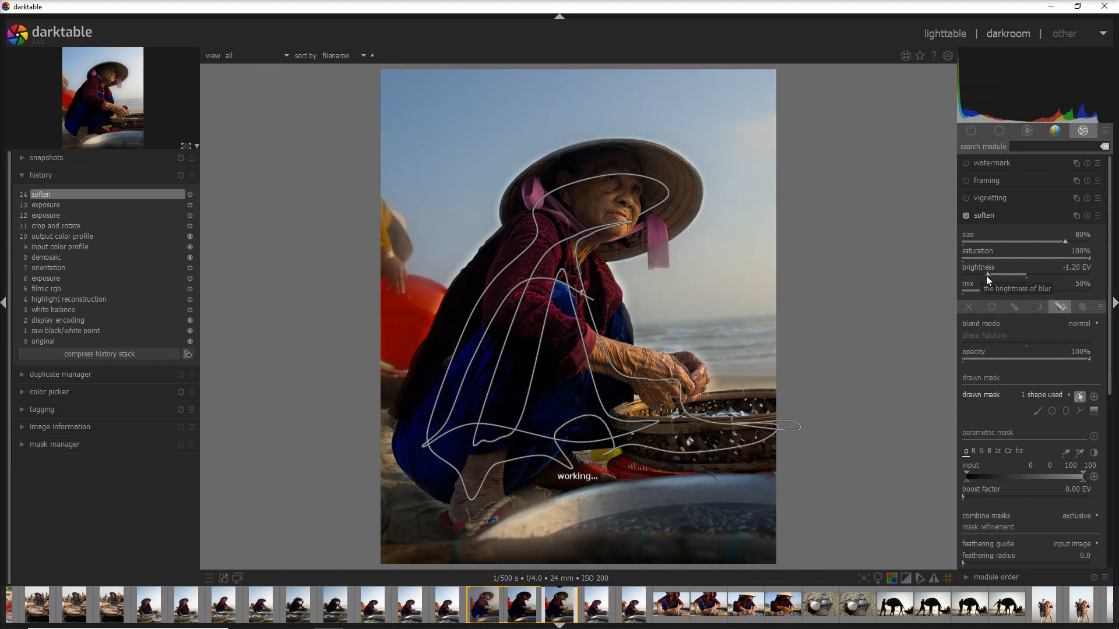
drag(1013, 276, 1009, 276)
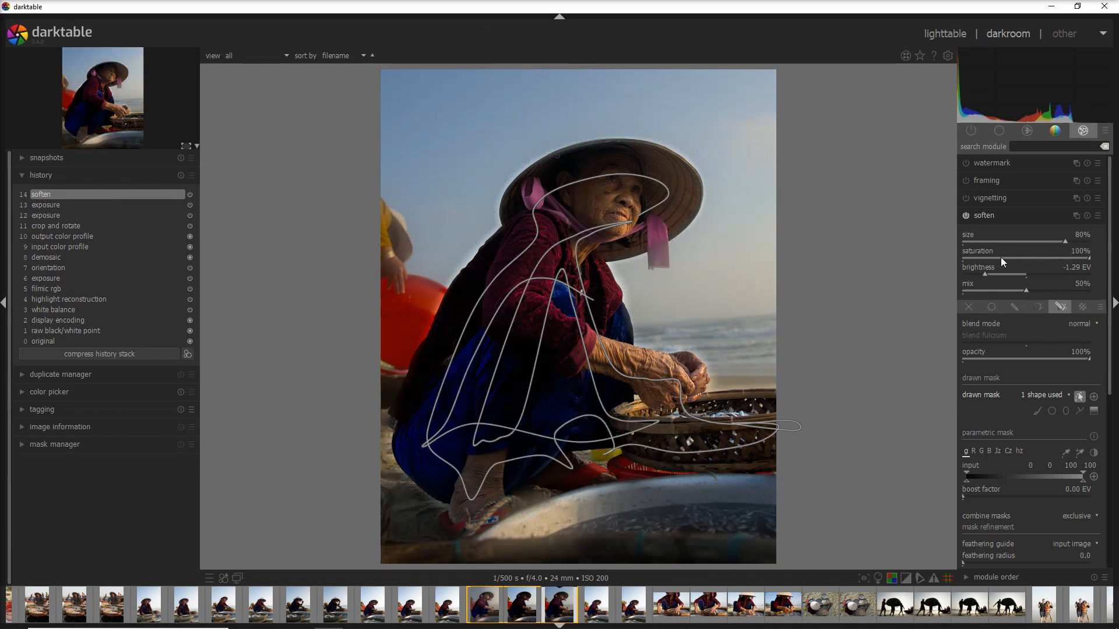
mouse_move(1089, 260)
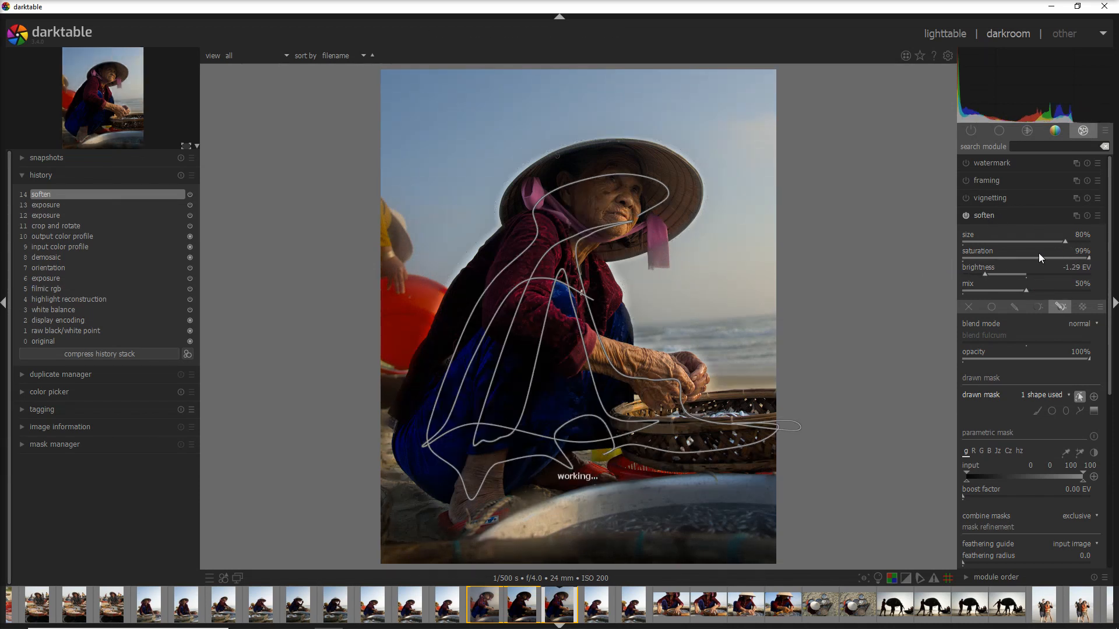
Reduce soften saturation to 7% and check the mask shape outlines
drag(1077, 259, 992, 259)
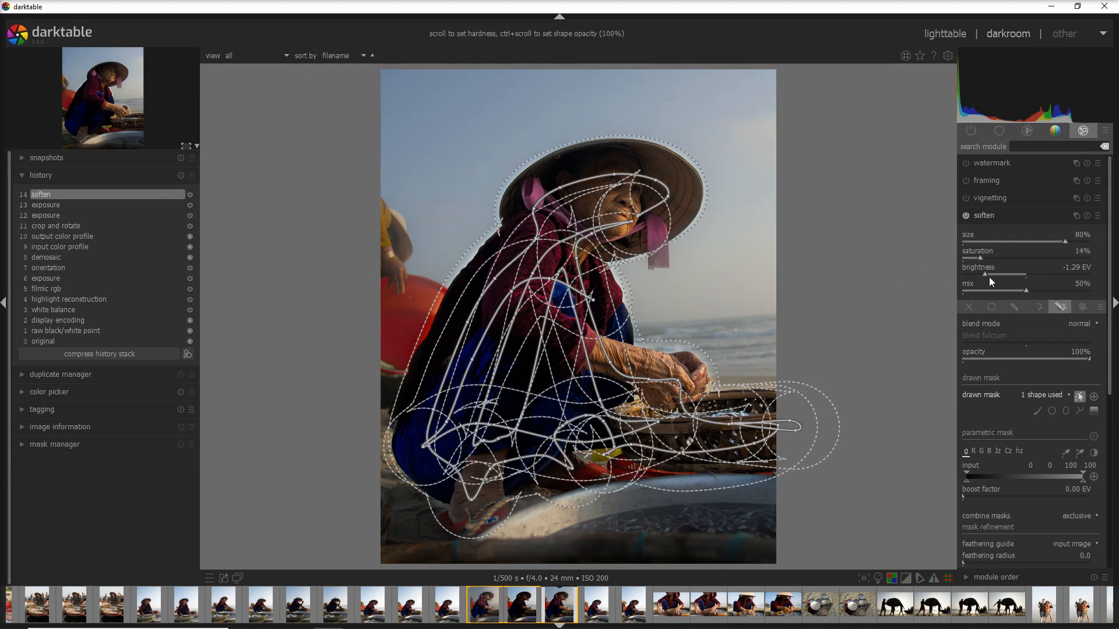
drag(1022, 259, 998, 258)
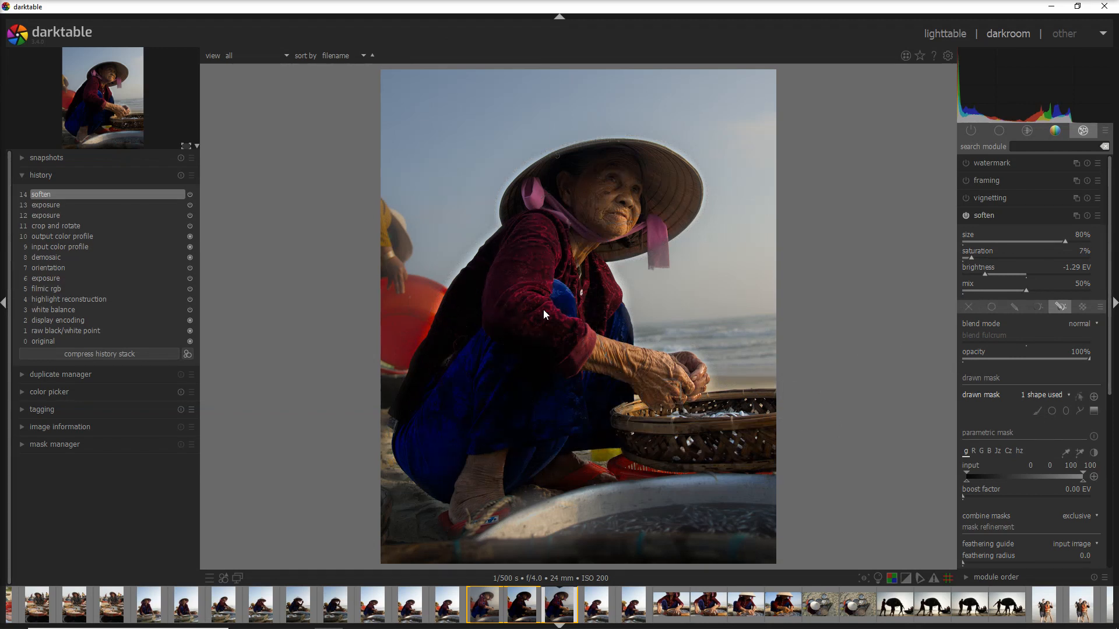
click(1079, 396)
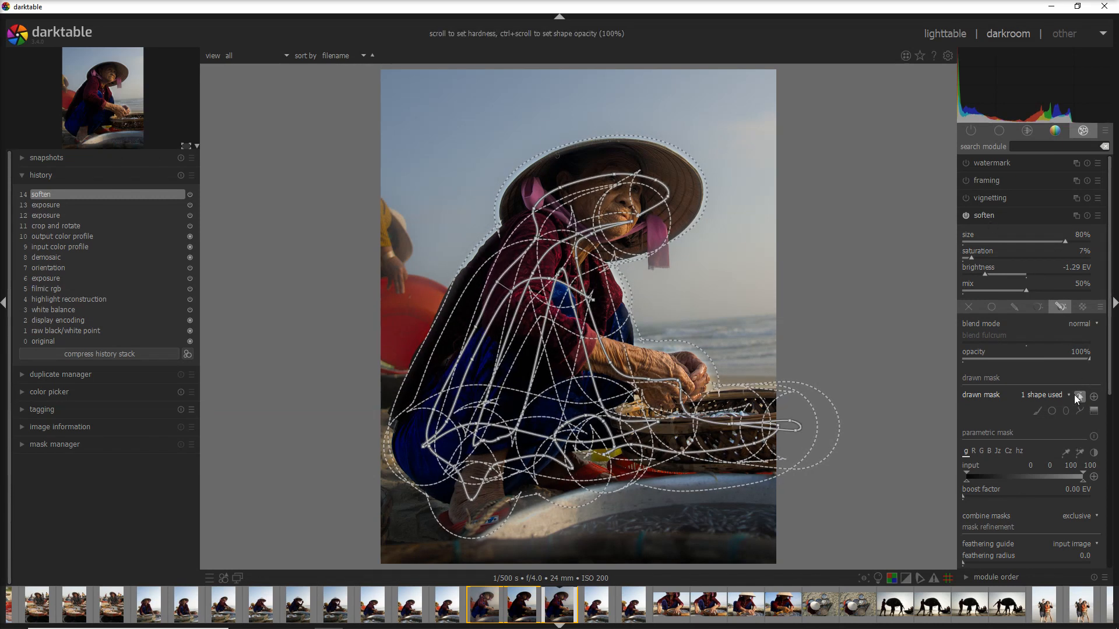
click(965, 216)
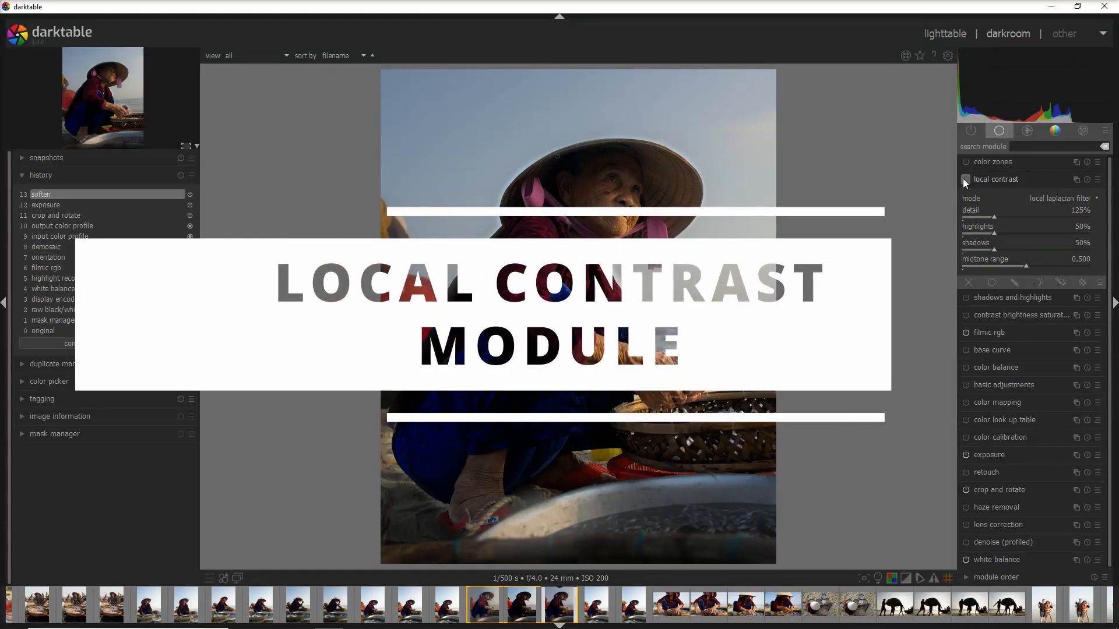
Enable local contrast and mask it using the same shapes as the exposure adjustment
click(965, 180)
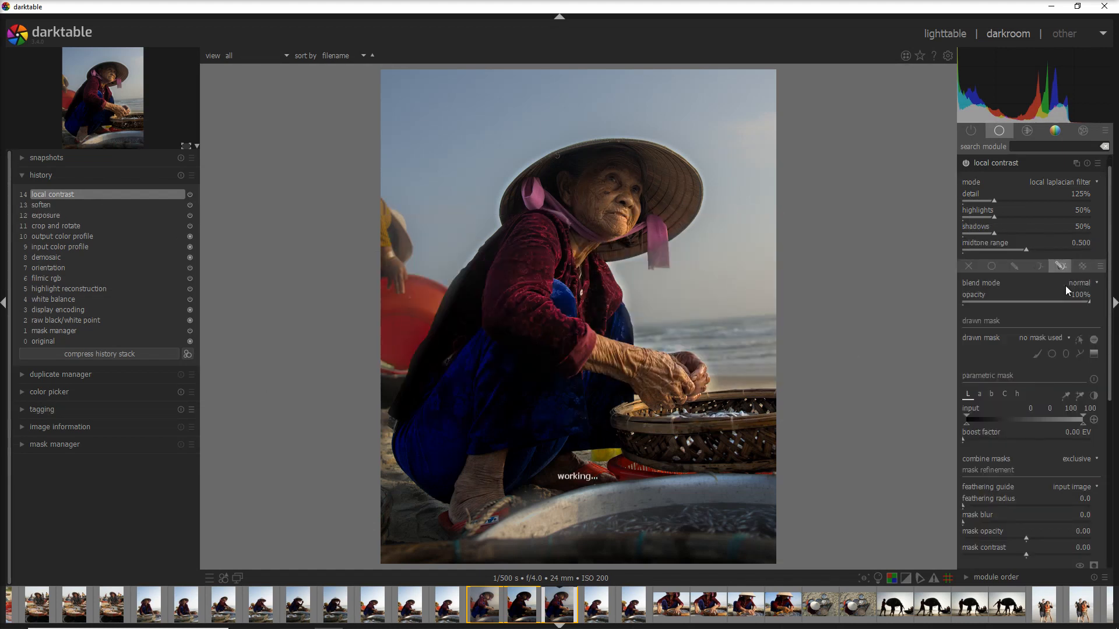
click(1043, 338)
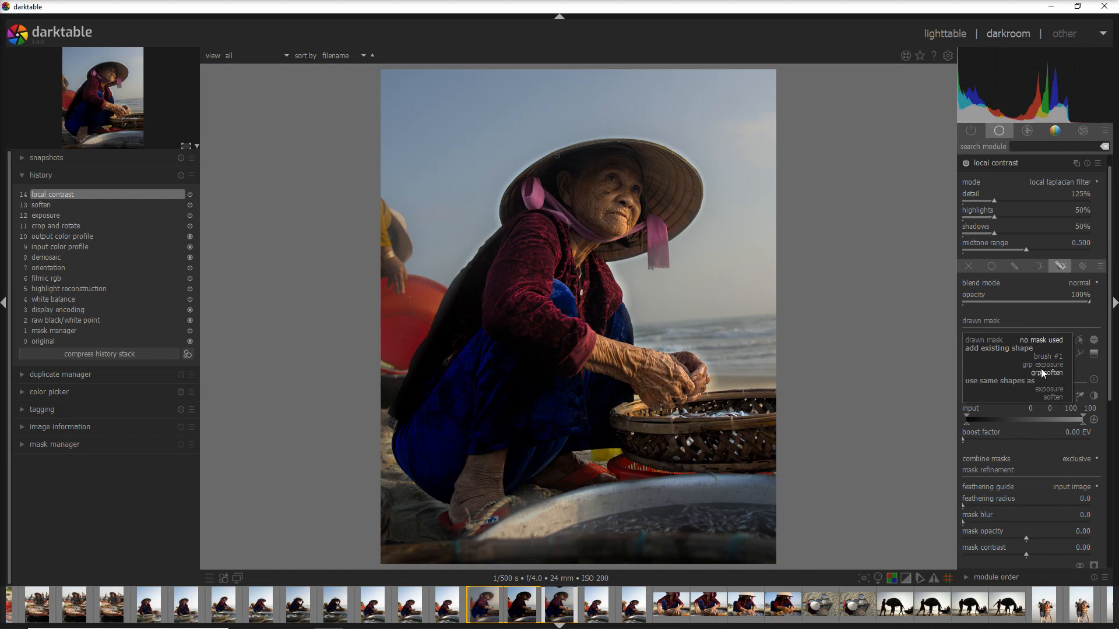
mouse_move(1049, 389)
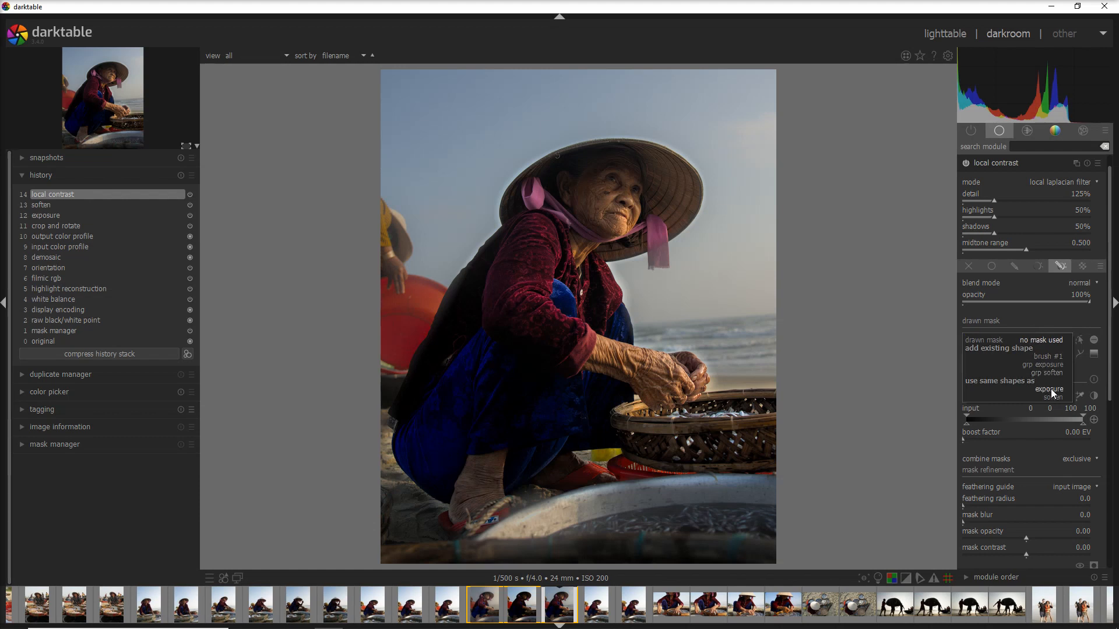
click(1048, 389)
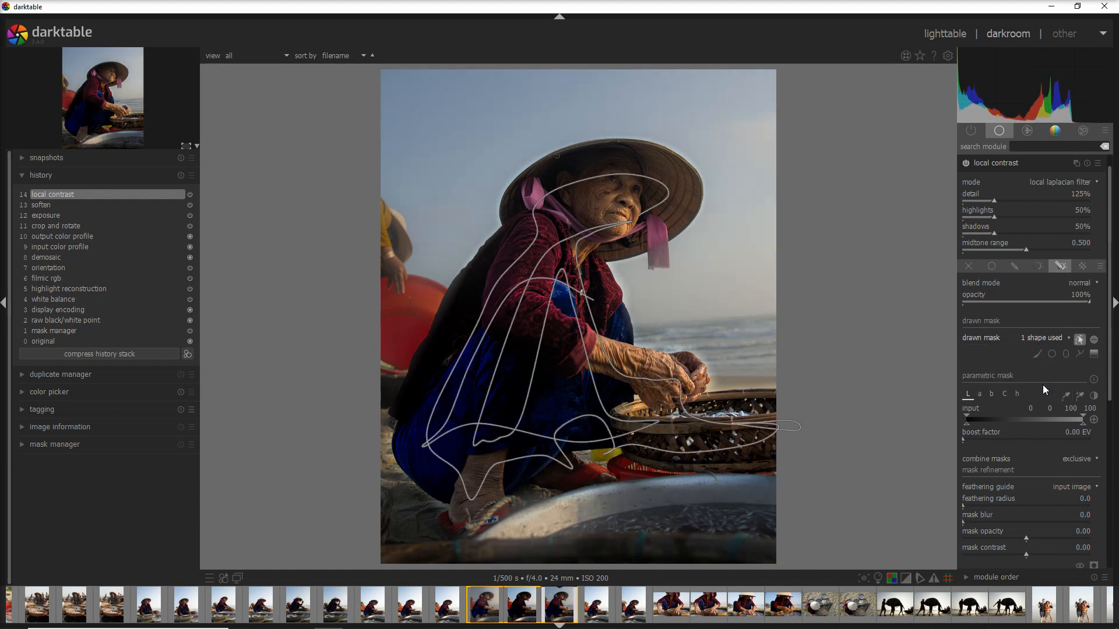
scroll(down, 3)
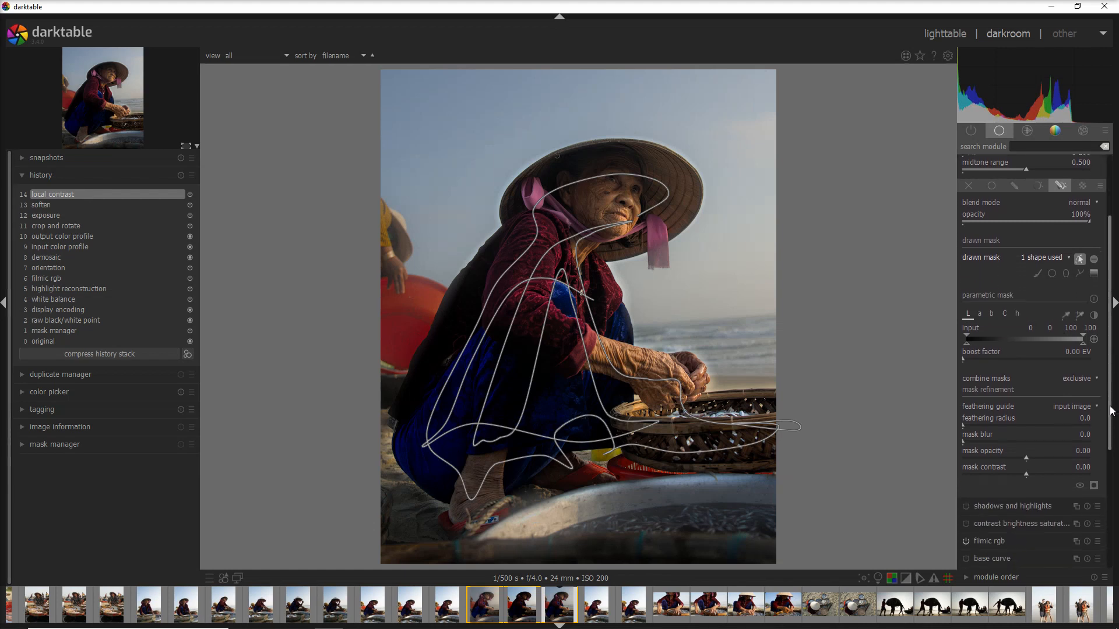
Set up a second exposure instance darkening by -0.71 EV with two drawn mask shapes
click(1093, 484)
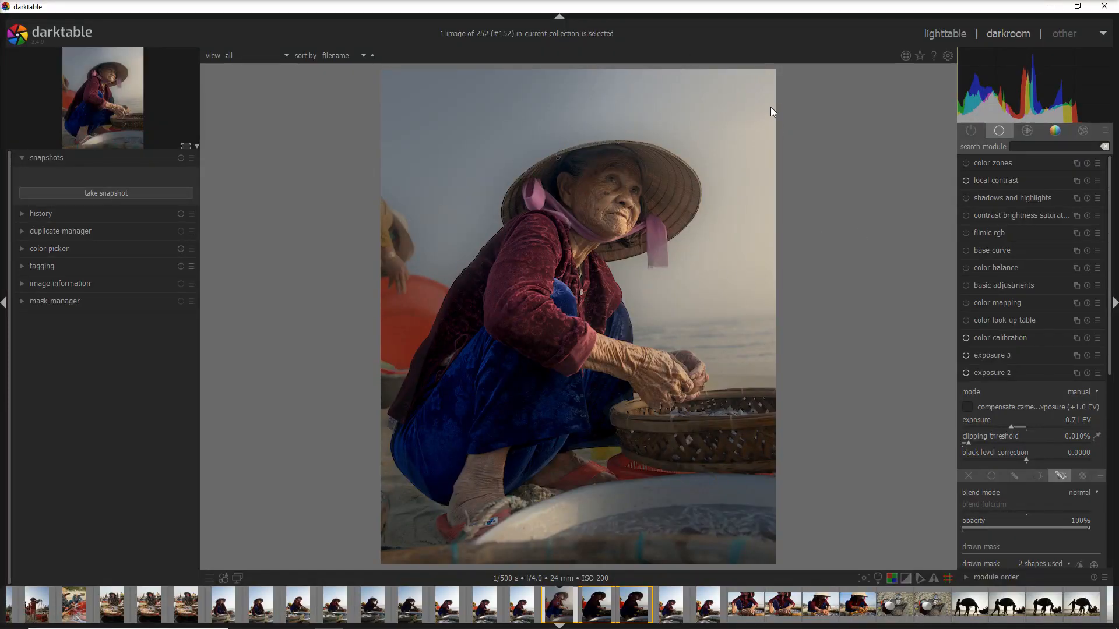
mouse_move(762, 113)
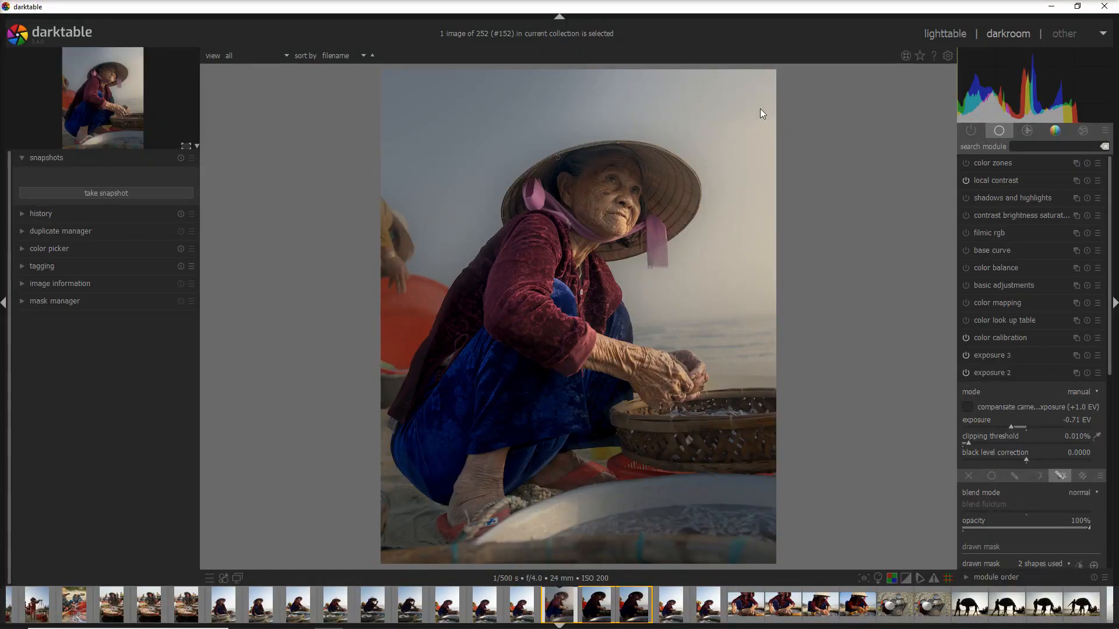